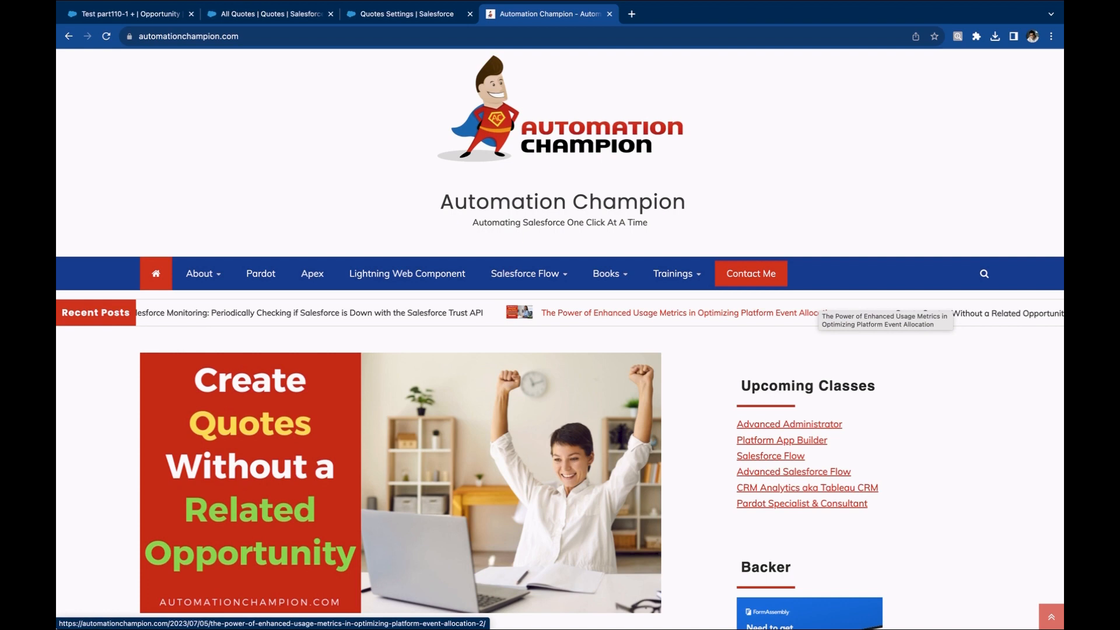
# Switch from the Automation Champion blog to Salesforce's recently viewed Opportunities list
pyautogui.click(128, 14)
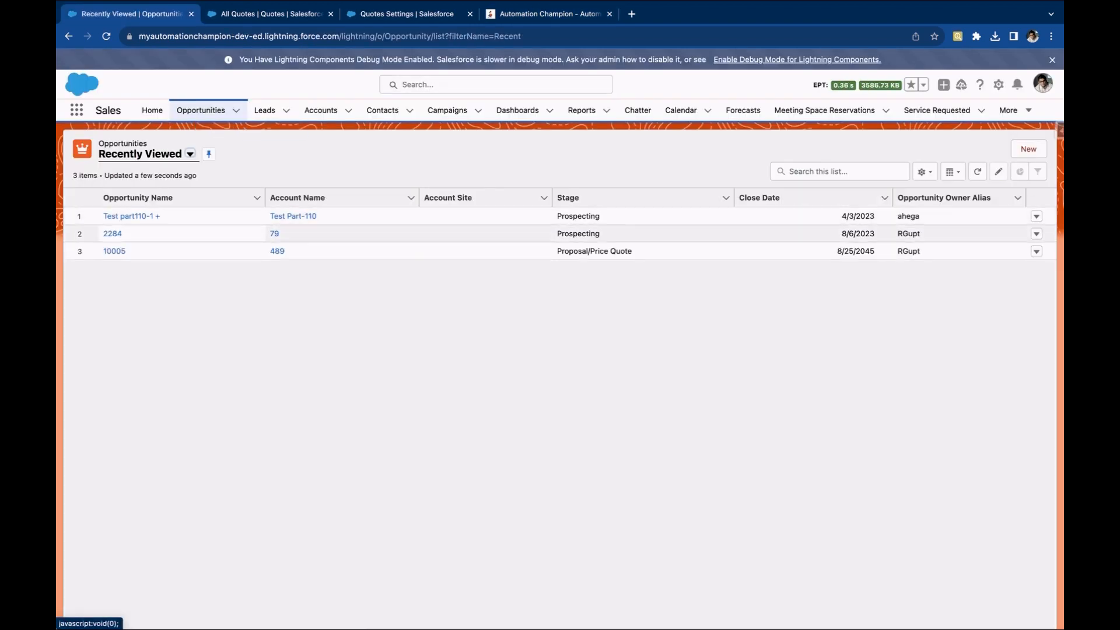
# Check the Quotes related list on opportunity 'Test part110-1 +', then go to Quote Settings
pyautogui.click(131, 215)
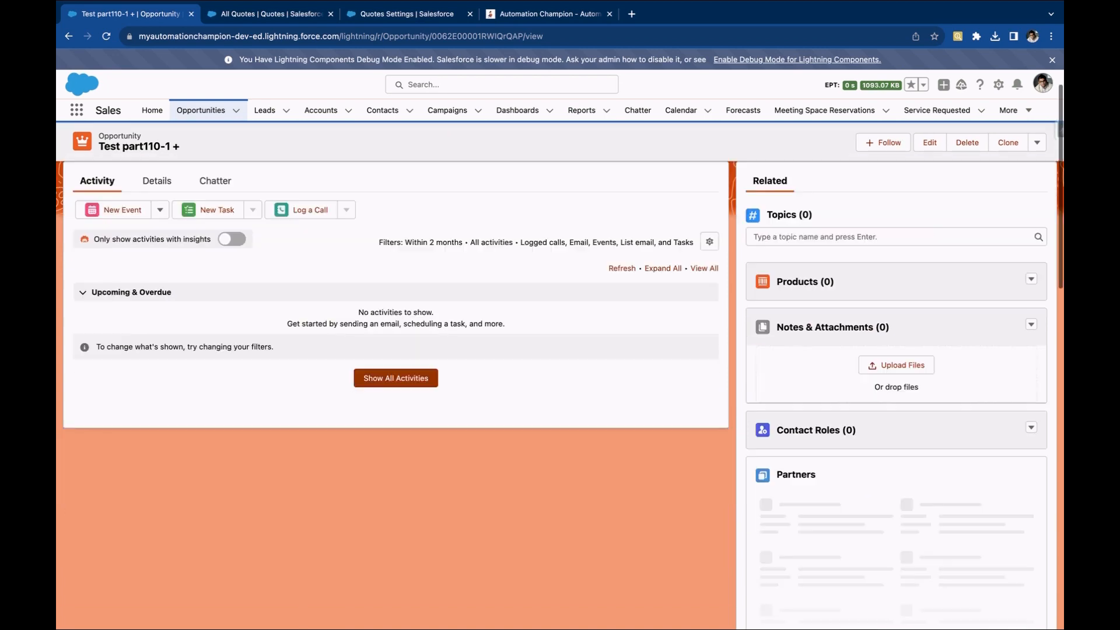
pyautogui.scroll(-3)
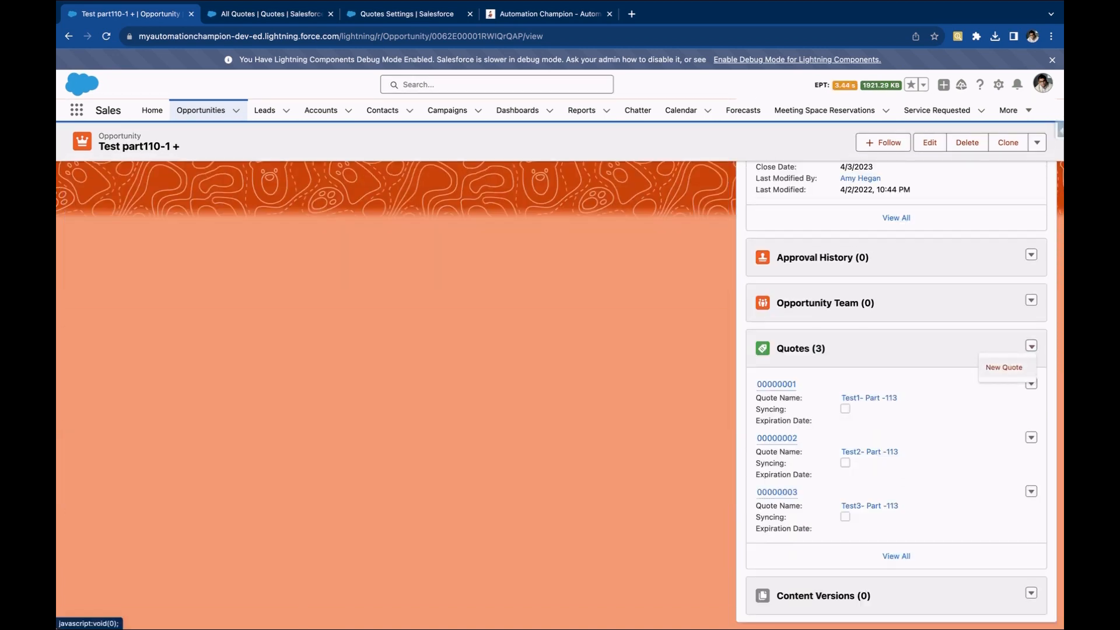
pyautogui.click(268, 13)
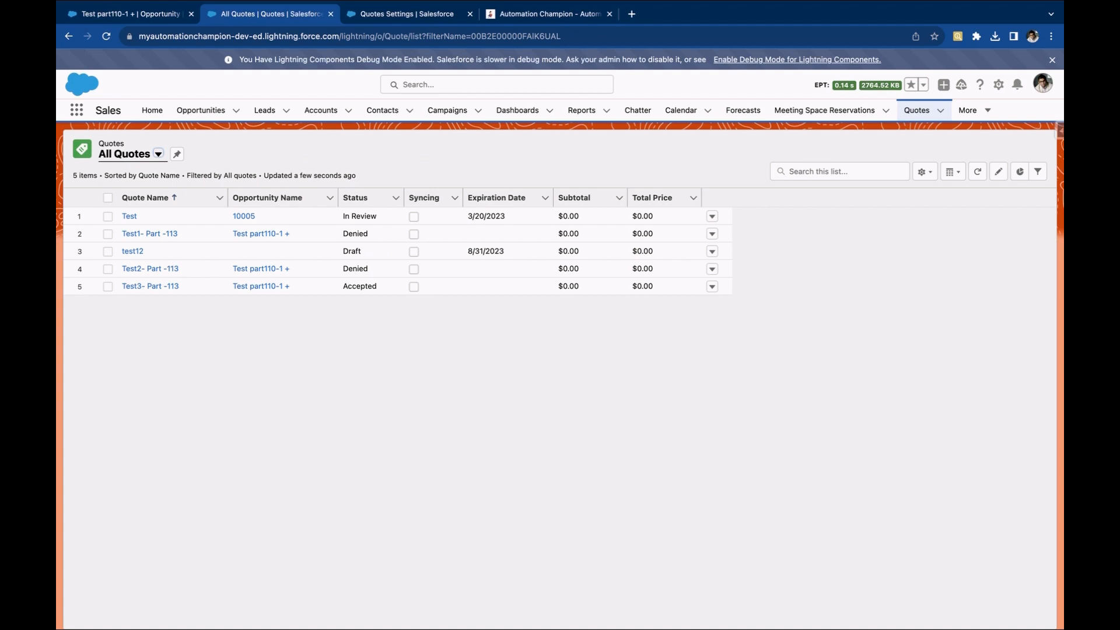
pyautogui.moveTo(446, 110)
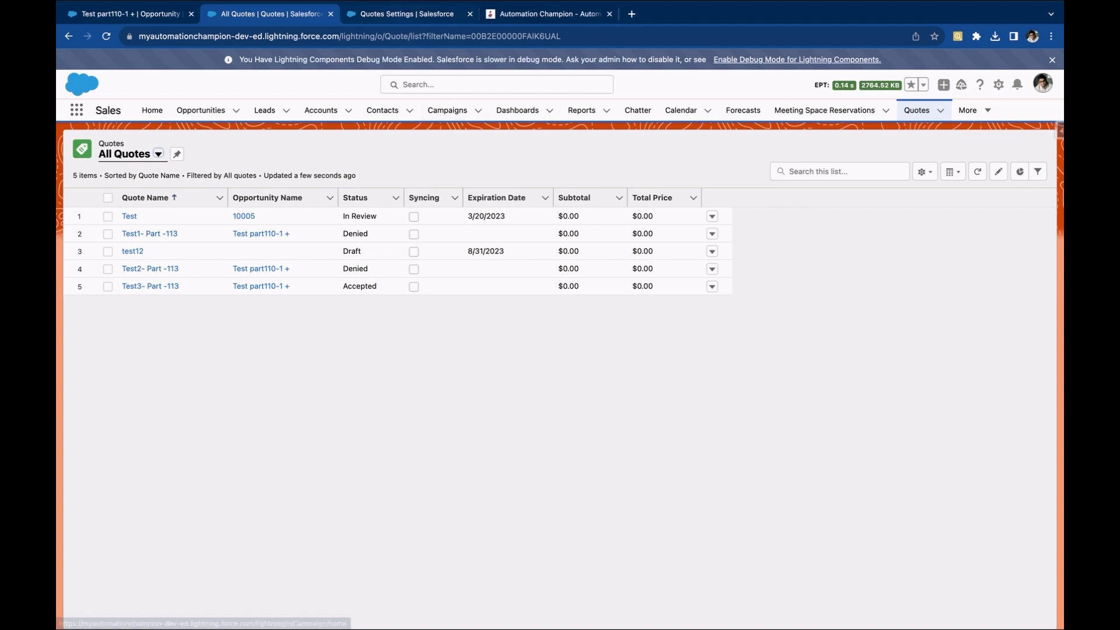
pyautogui.click(406, 13)
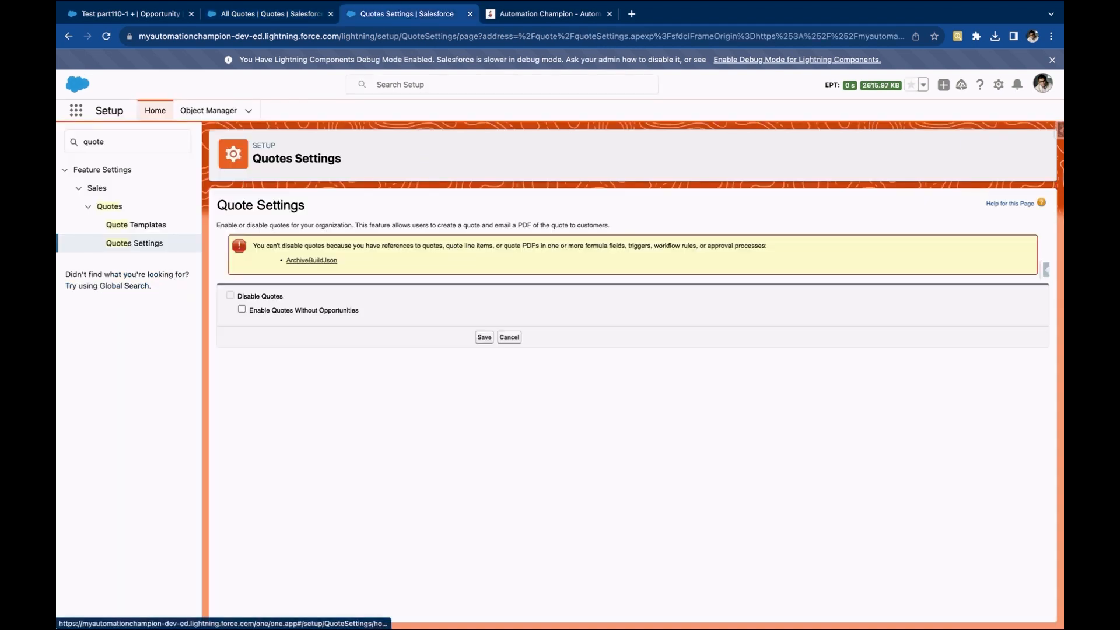
# Tick 'Enable Quotes Without Opportunities' and save the Quote Settings
pyautogui.click(242, 309)
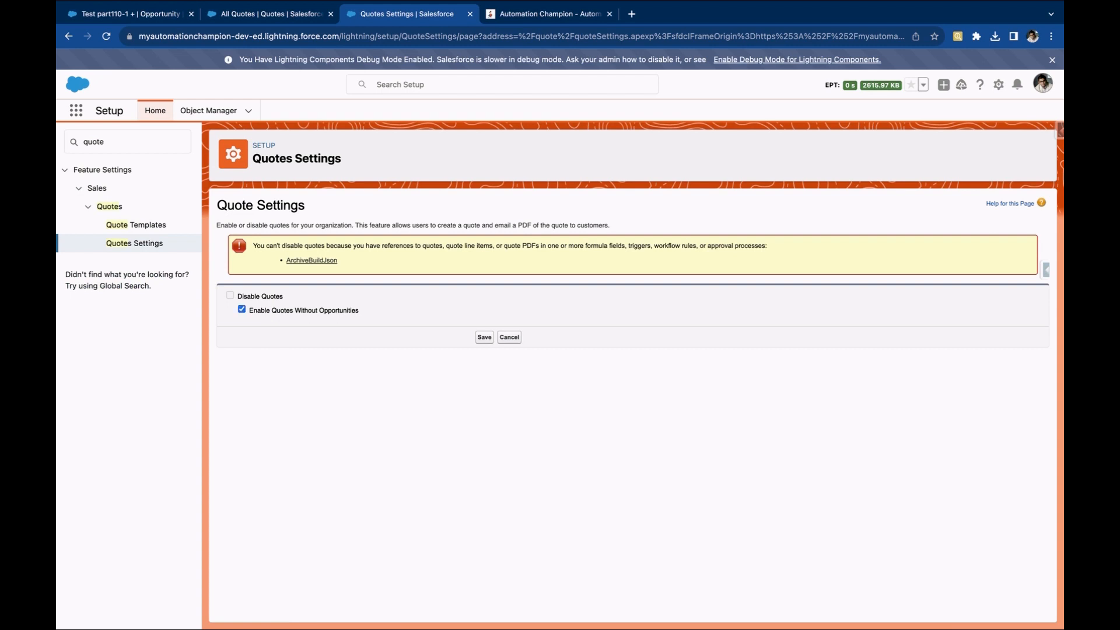
pyautogui.click(484, 337)
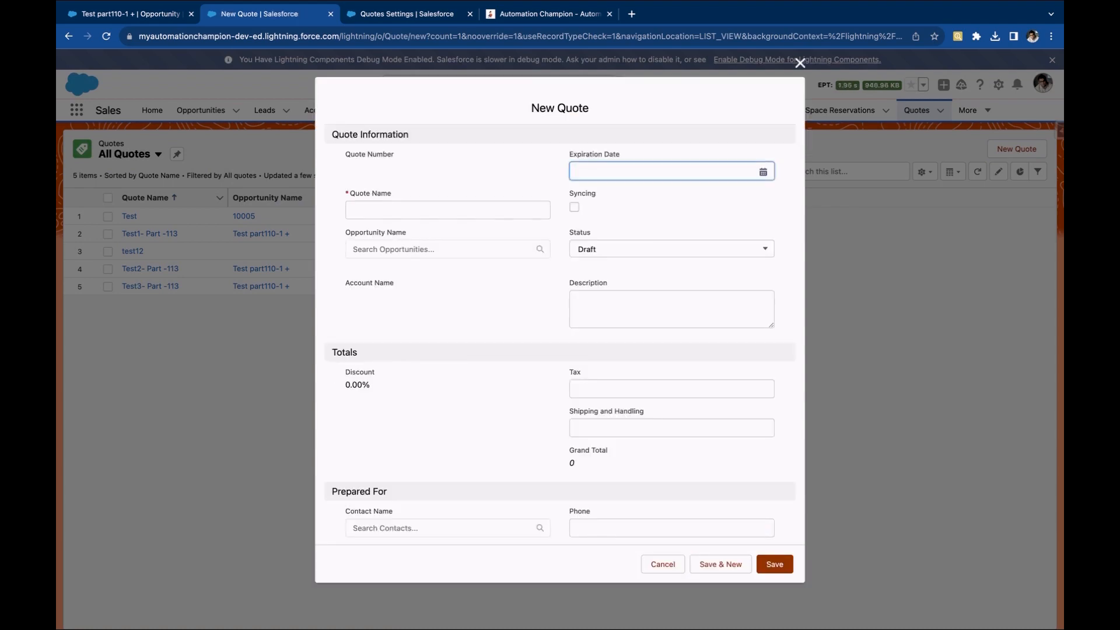
# Create a new quote named 'Test', leaving Opportunity Name empty, and save it
pyautogui.click(447, 209)
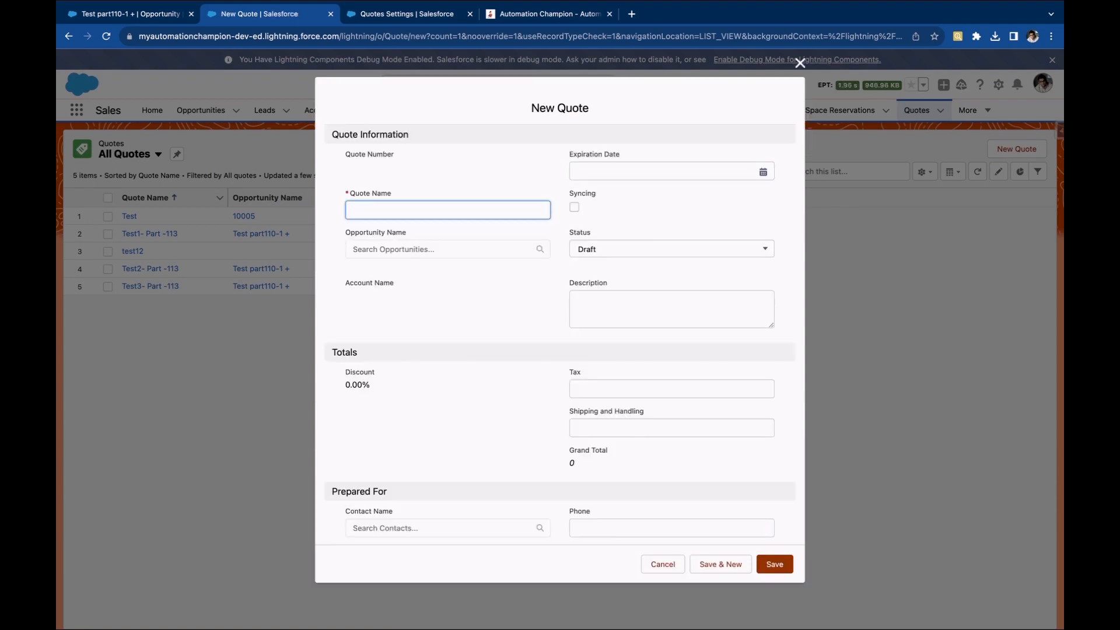
pyautogui.click(773, 563)
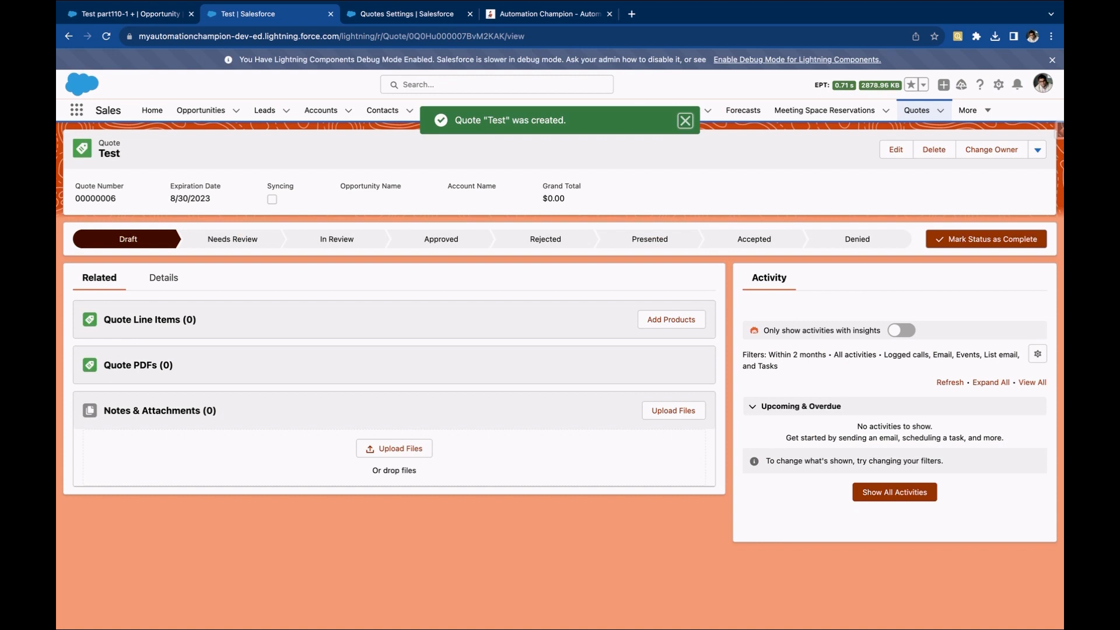